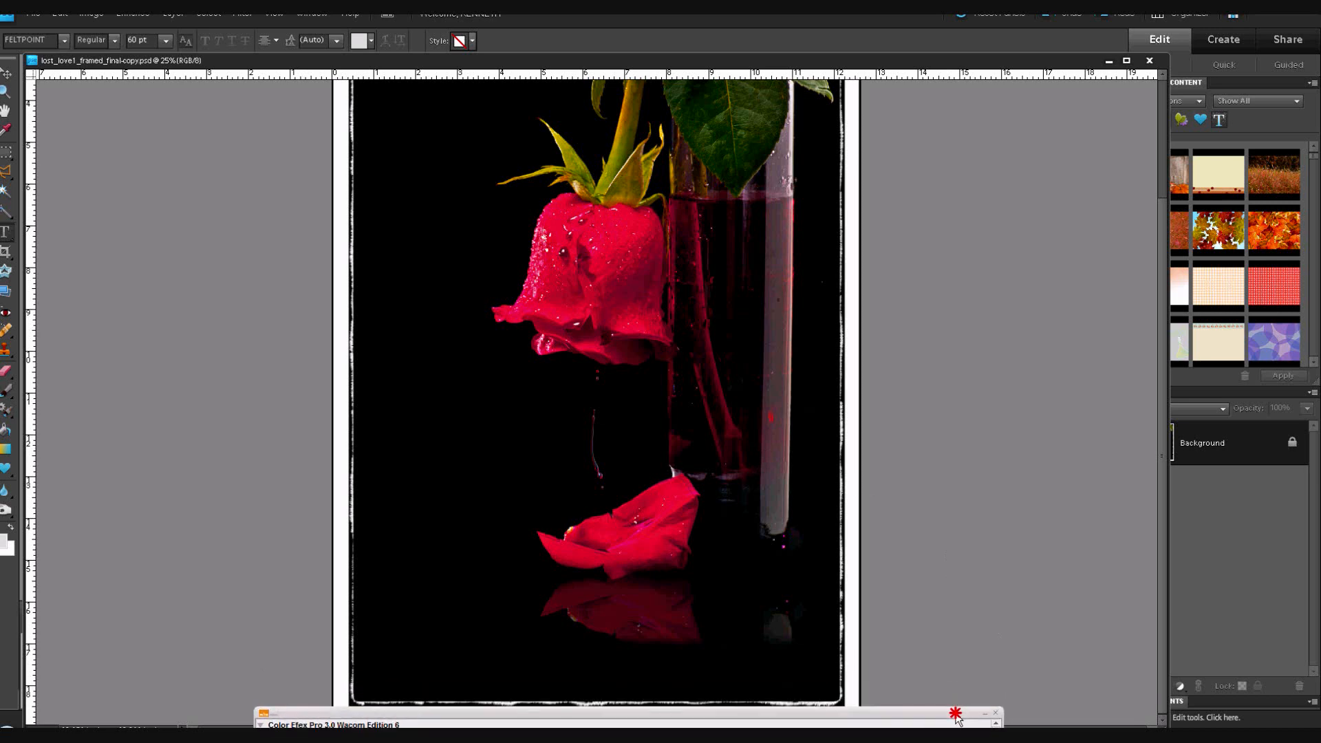
Minimize Color Efex Pro and start a text layer near the photo's bottom centre.
left_click(984, 714)
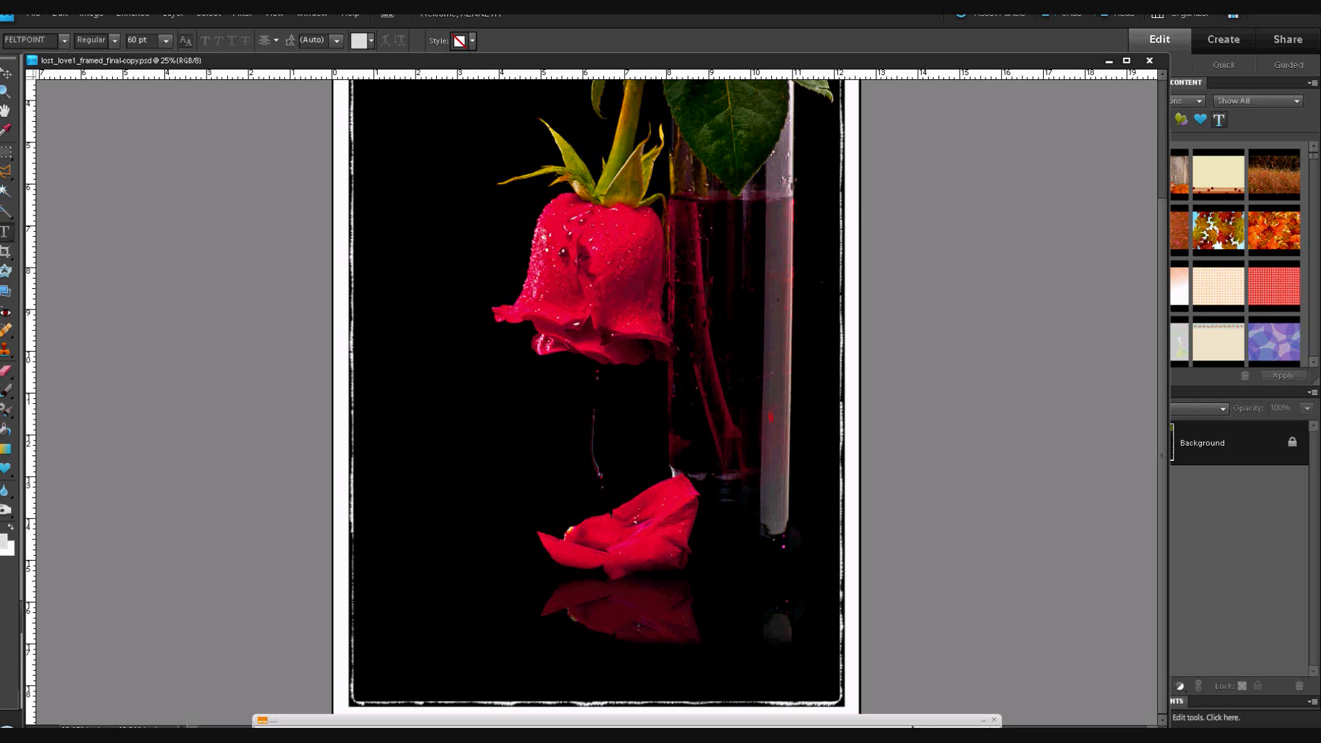
left_click(450, 578)
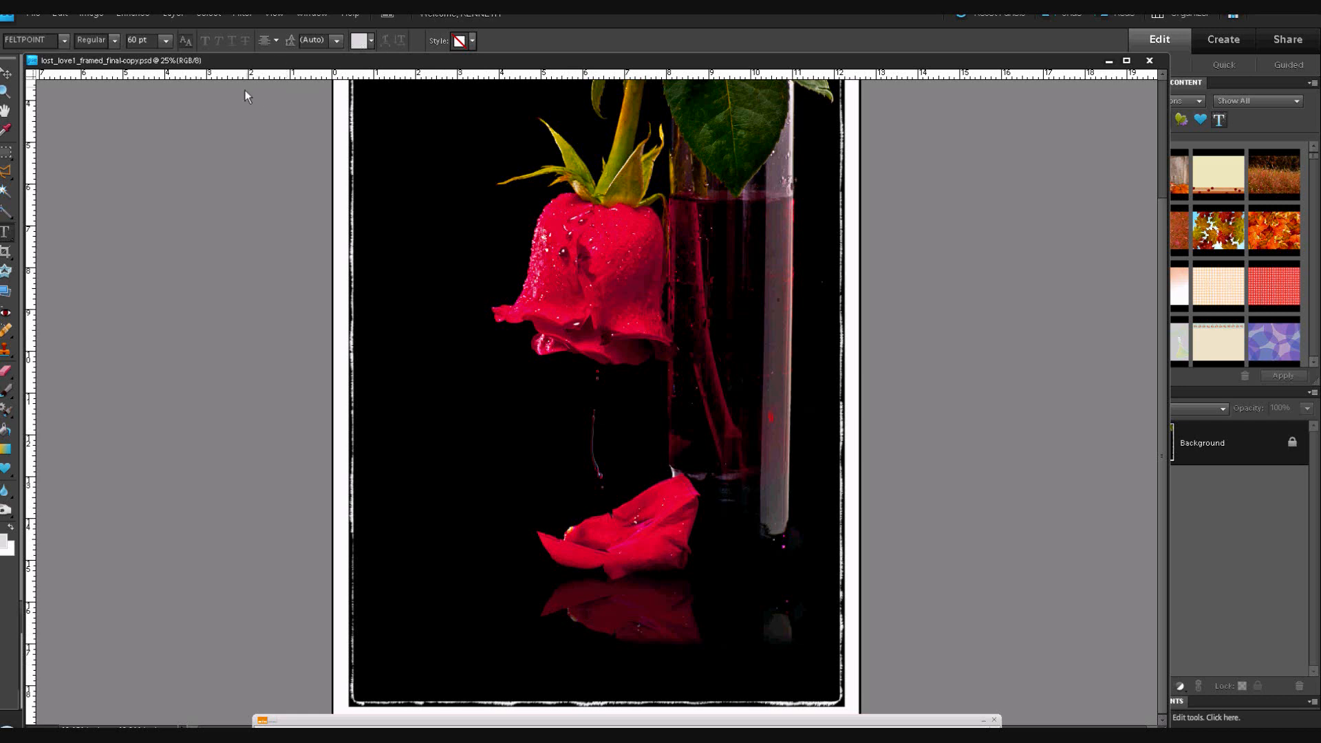
mouse_move(44, 53)
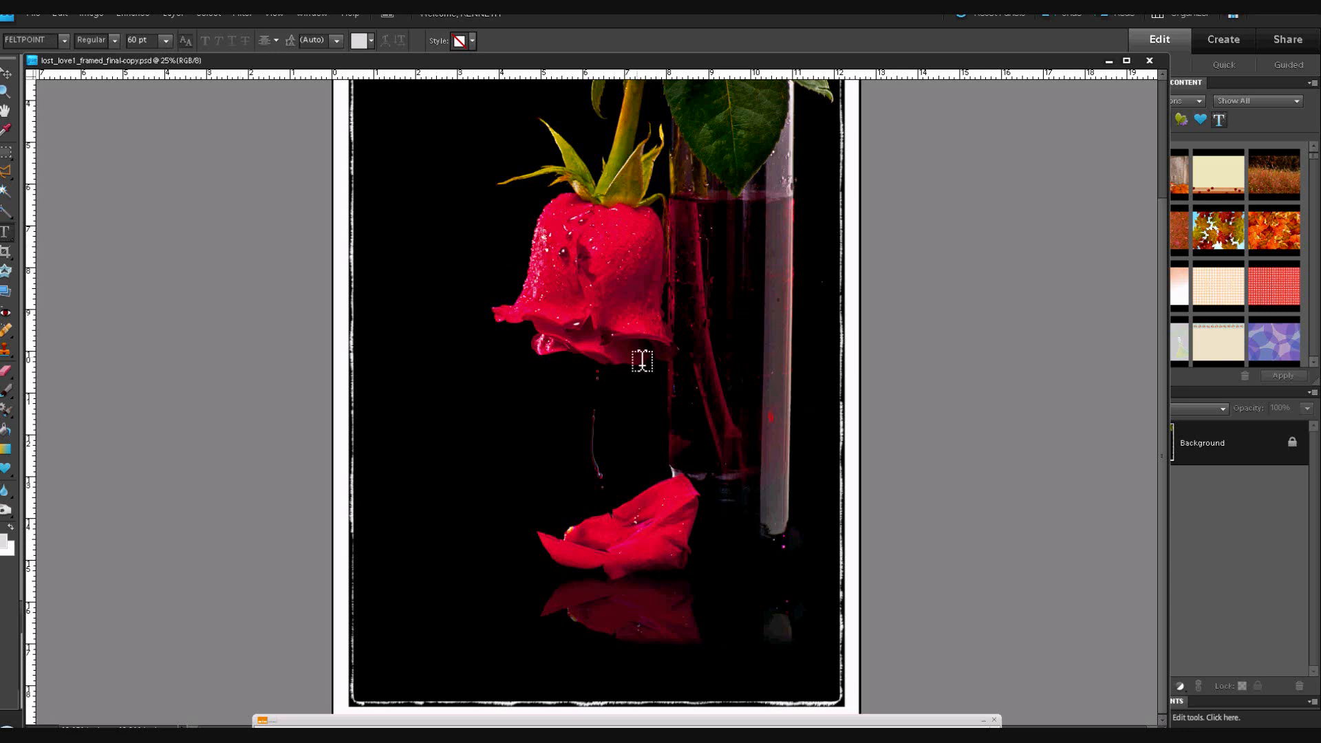
mouse_move(595, 679)
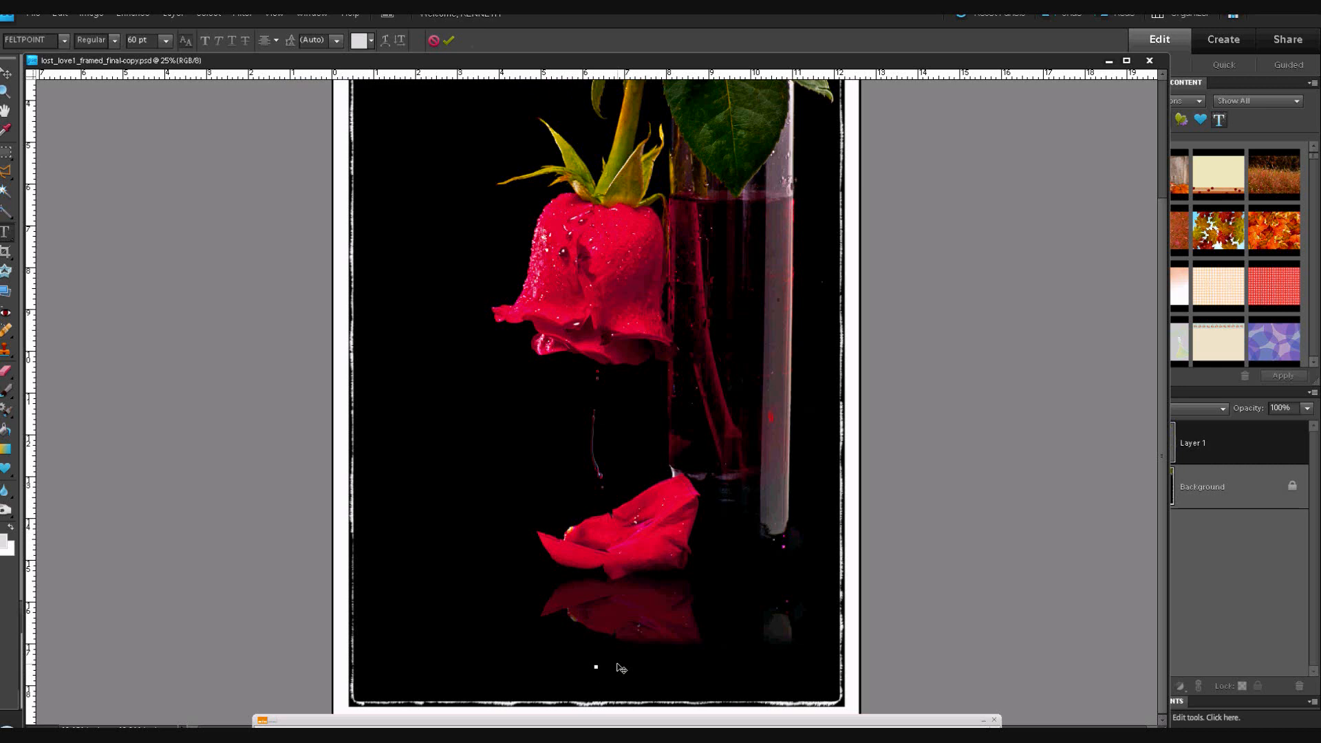
Type the credit 'kkeith, photographer' followed by the © symbol (Alt+0169) and 2010.
type("k")
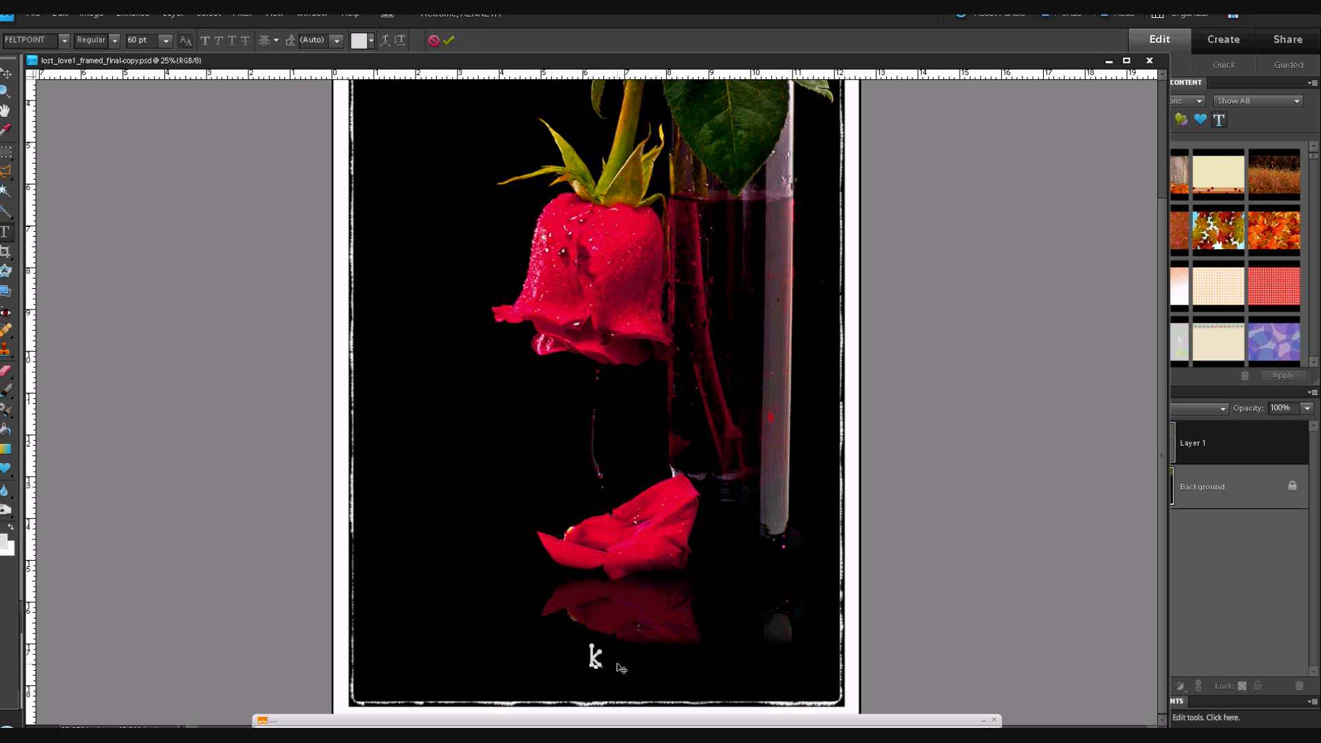
type("keith")
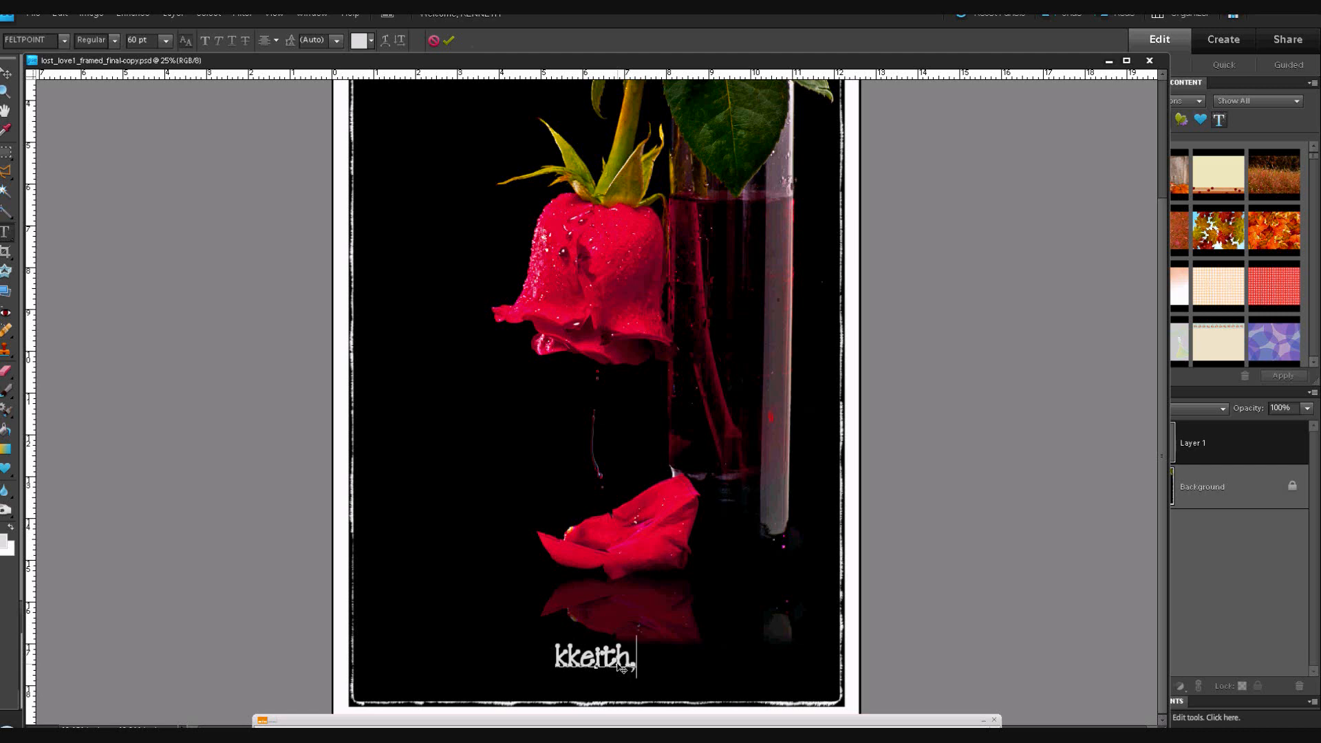
type(", phot")
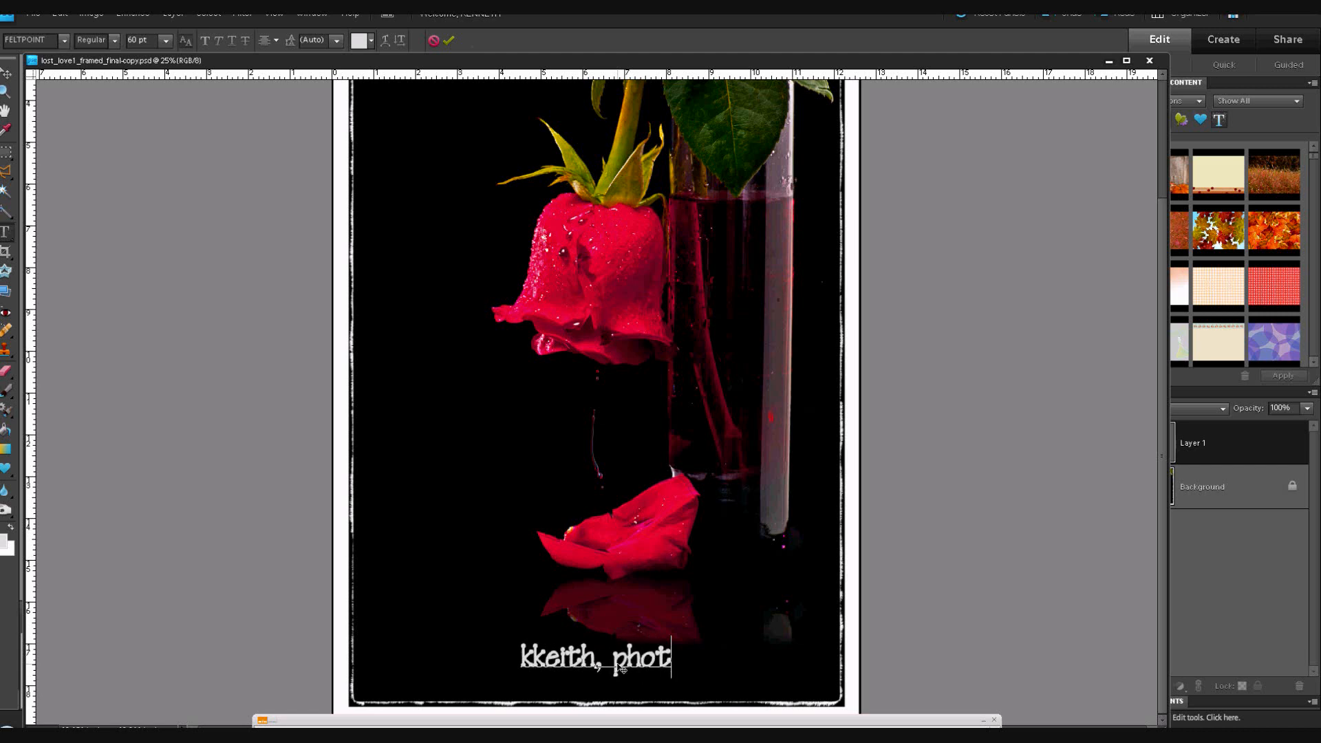
type("ographer")
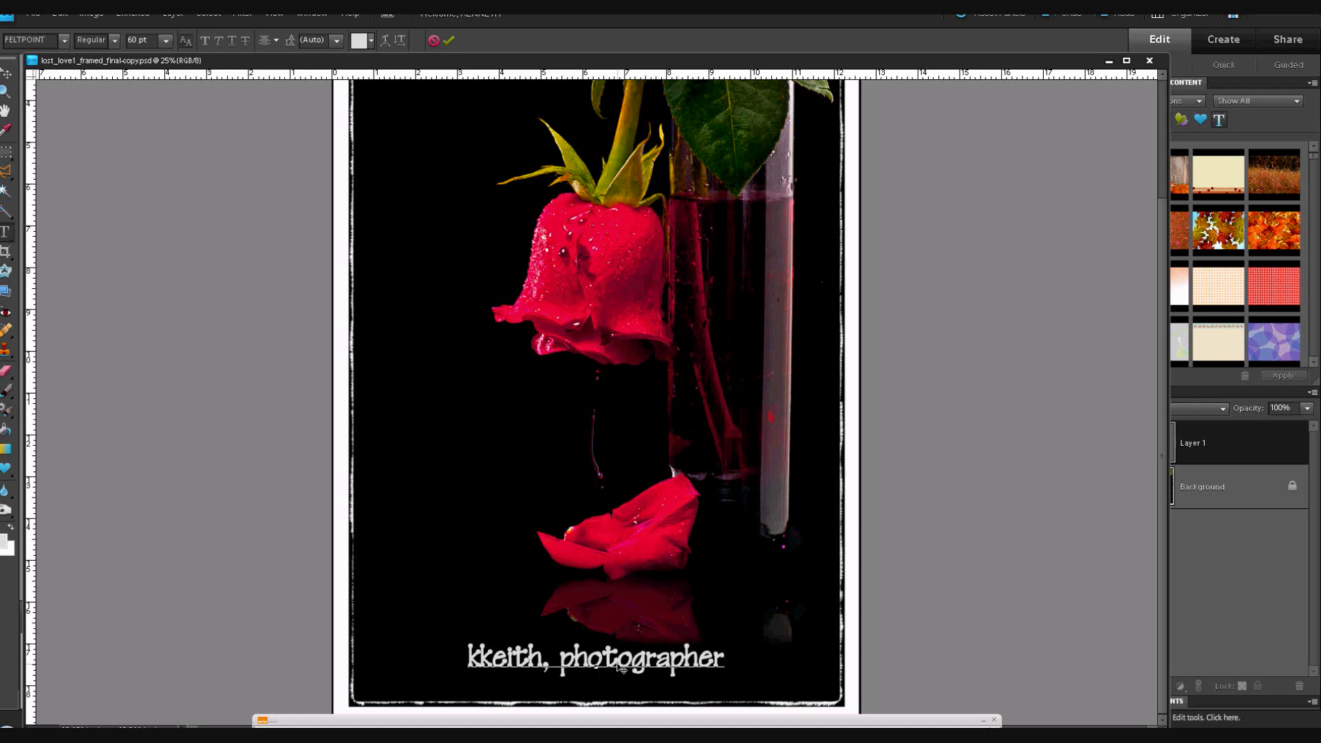
left_click(722, 657)
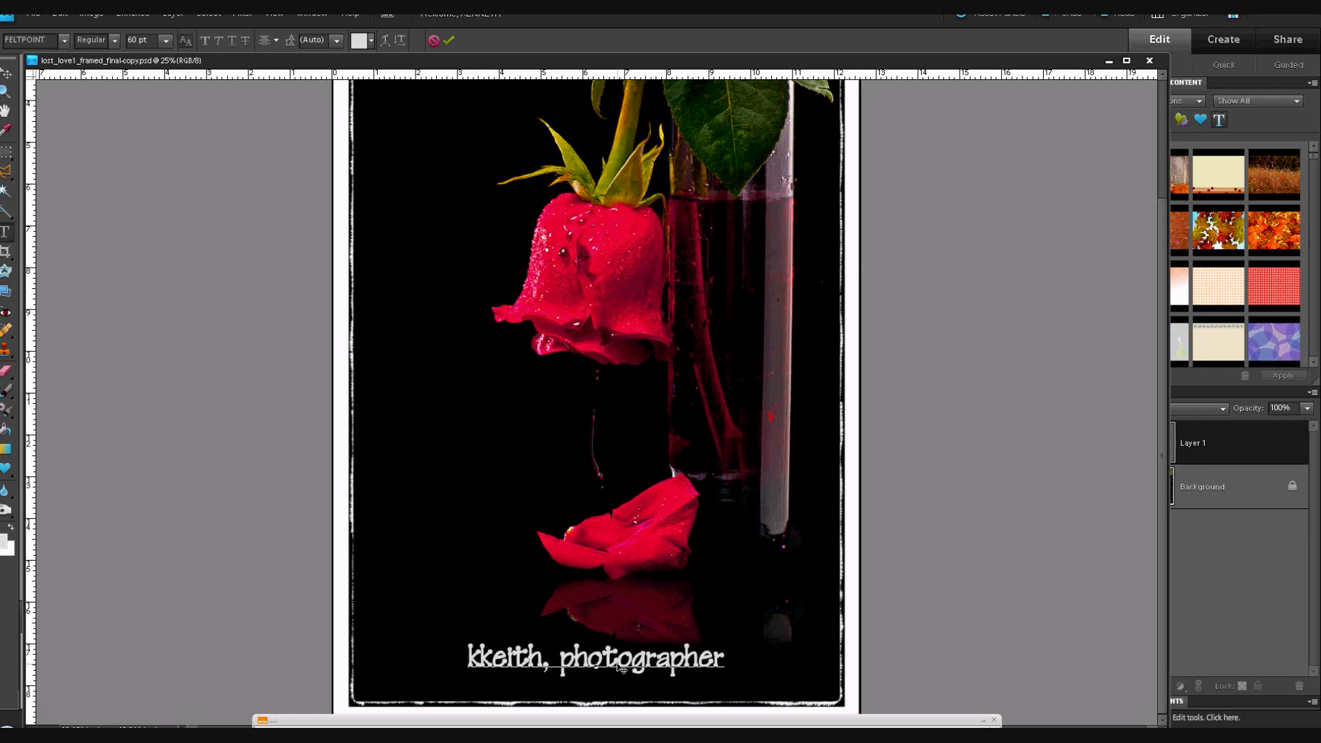
left_click(722, 657)
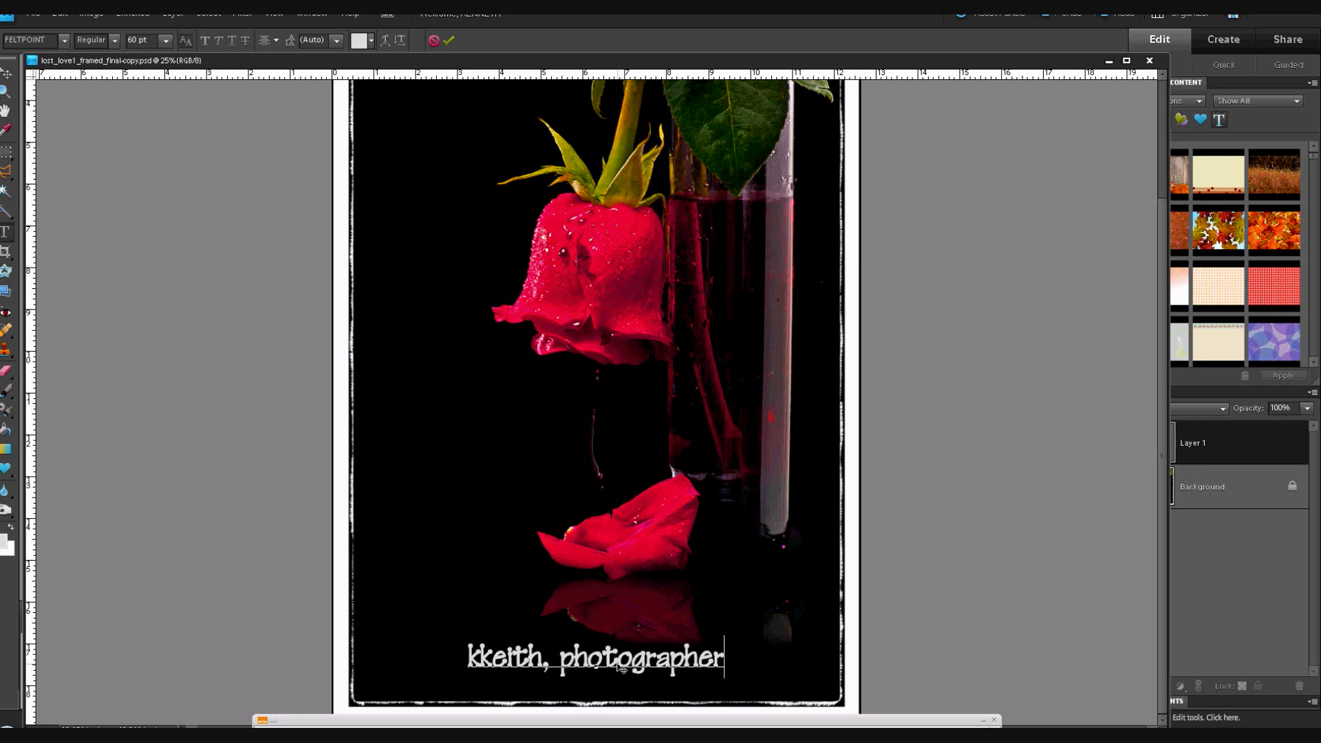
type("©")
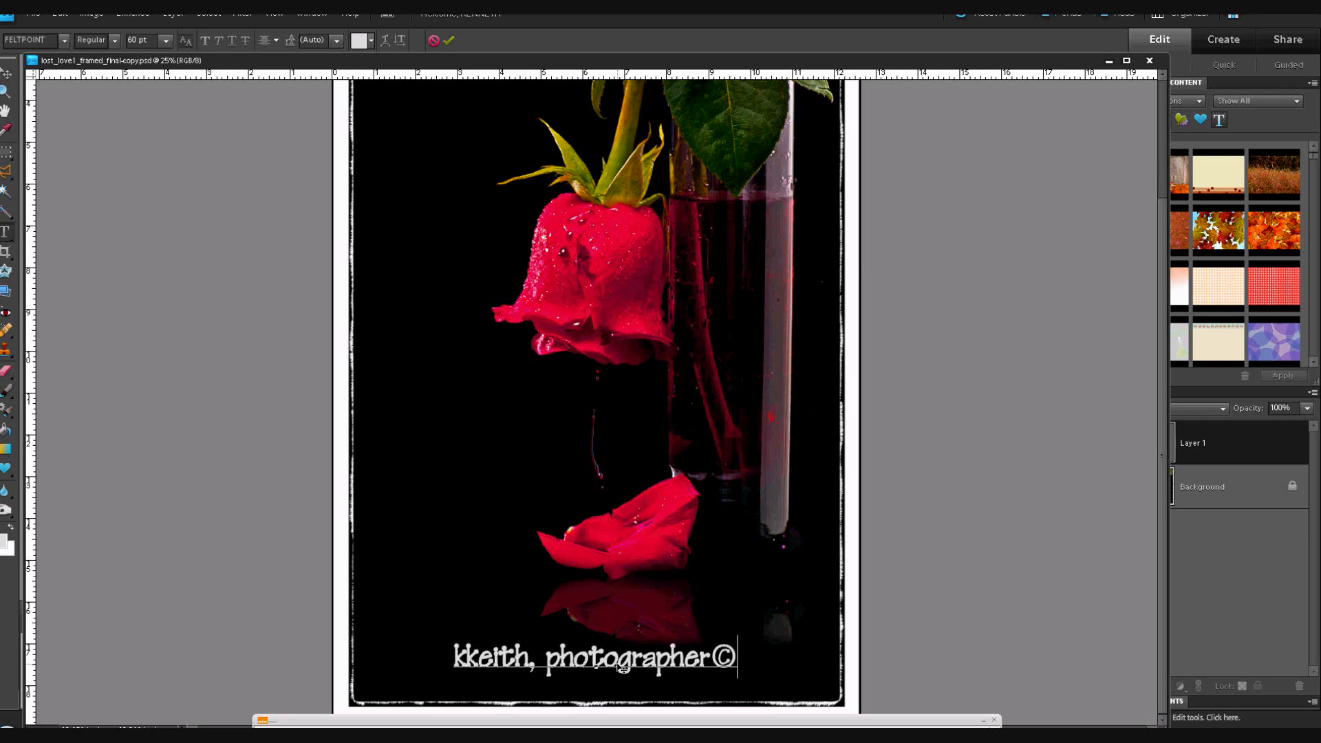
type("2010")
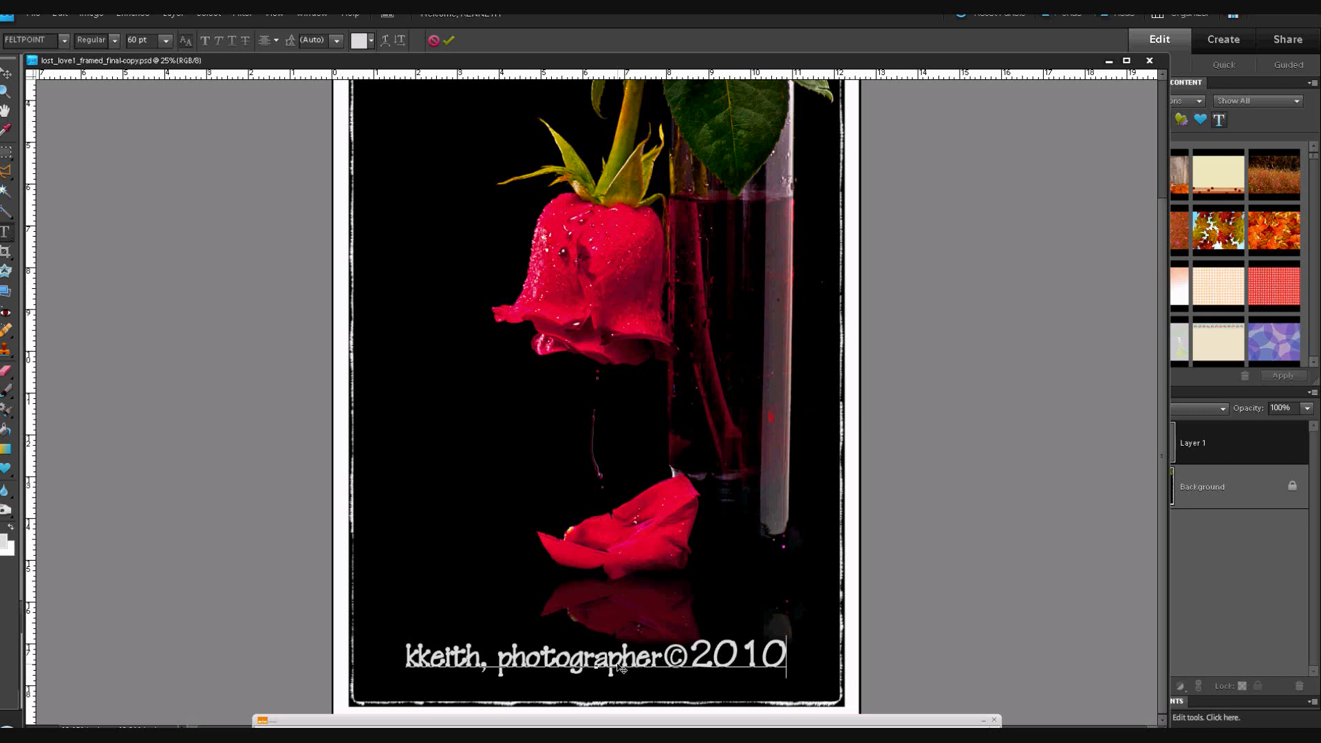
Delete ©2010 from the credit line and enter the ™ symbol with Alt+0153.
key("Backspace")
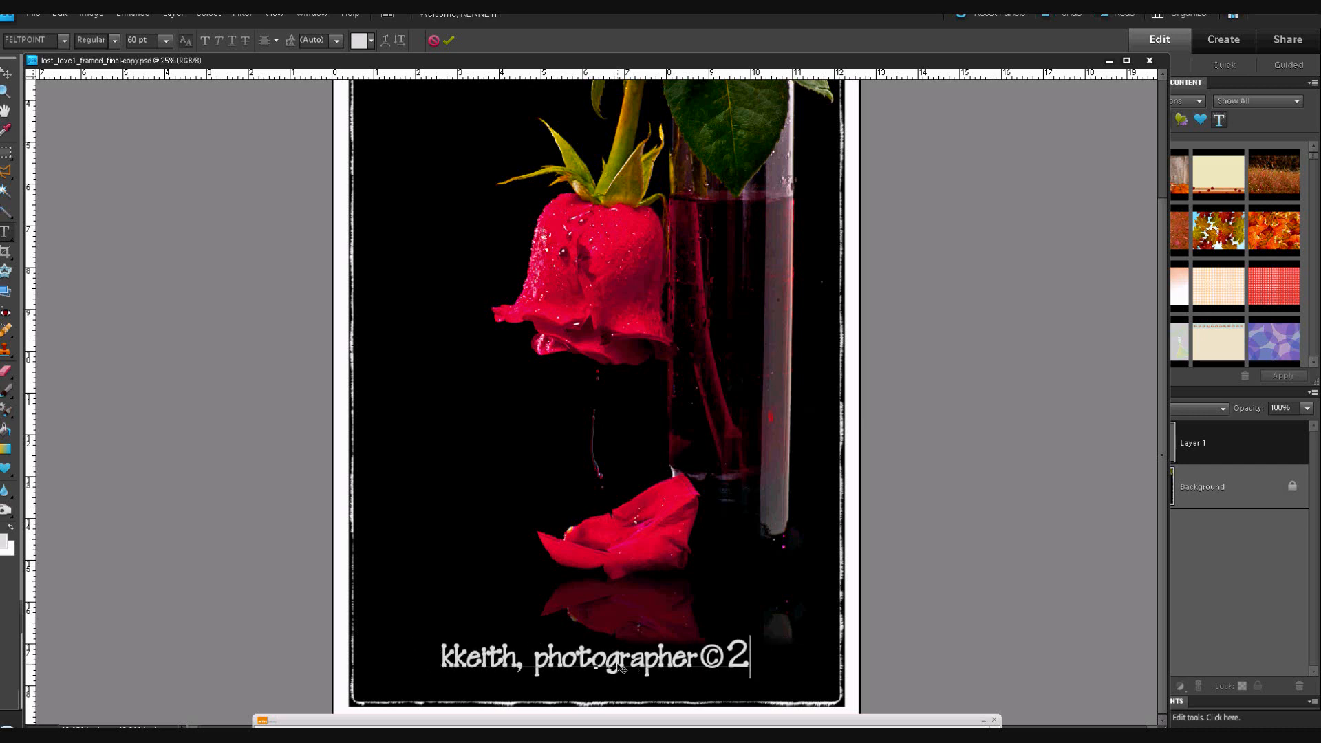
key("Backspace")
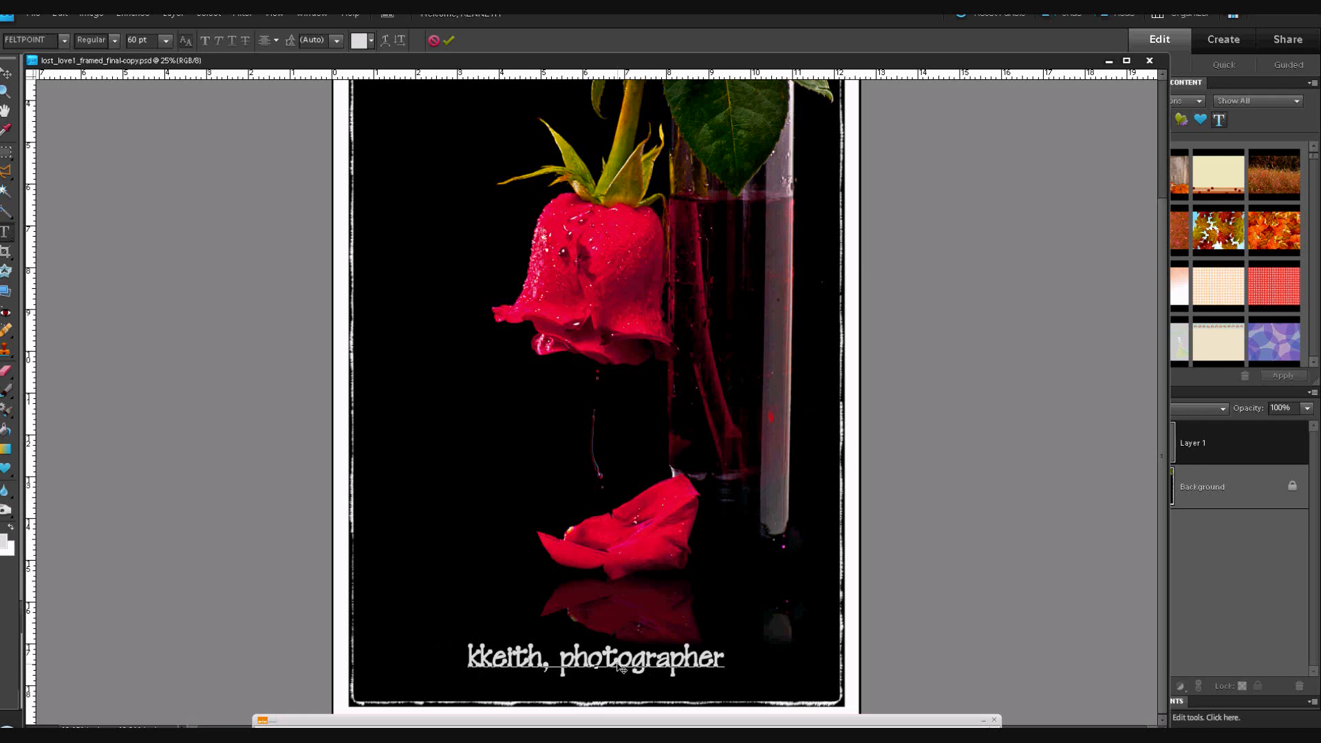
left_click(724, 657)
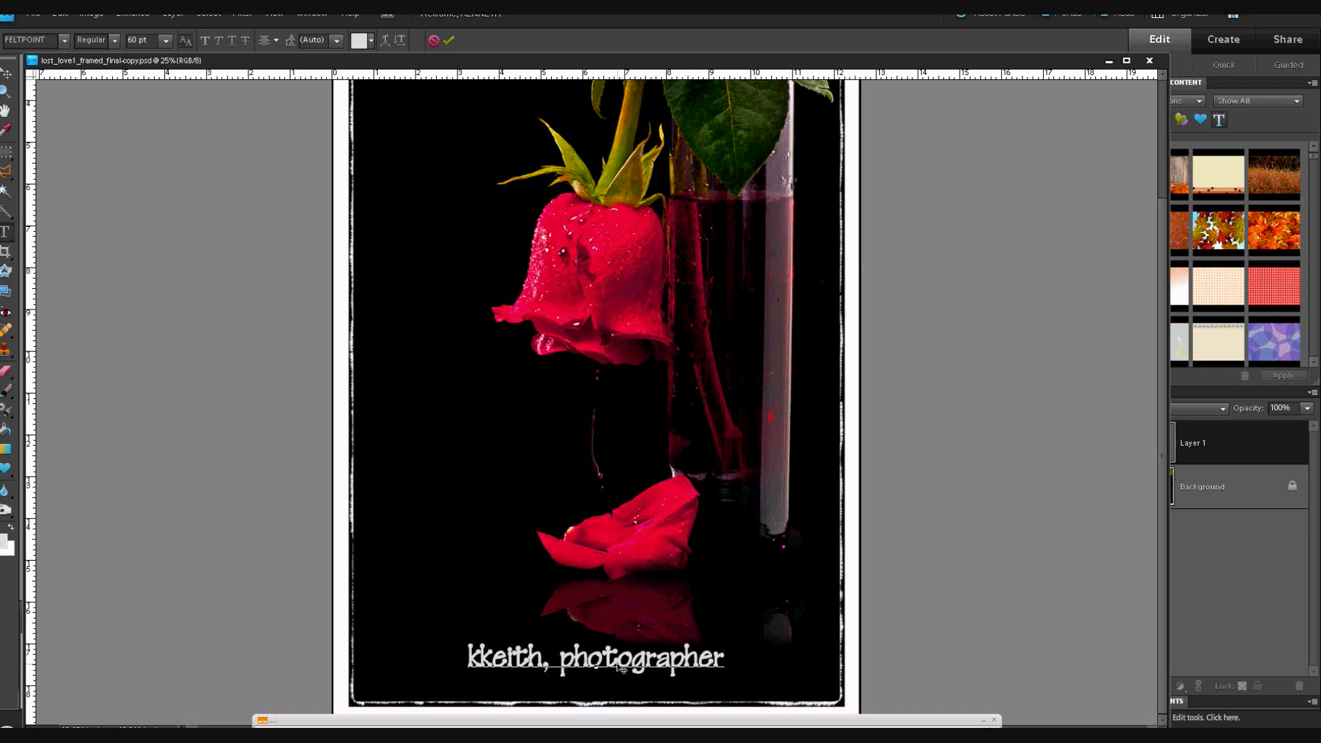
type("™")
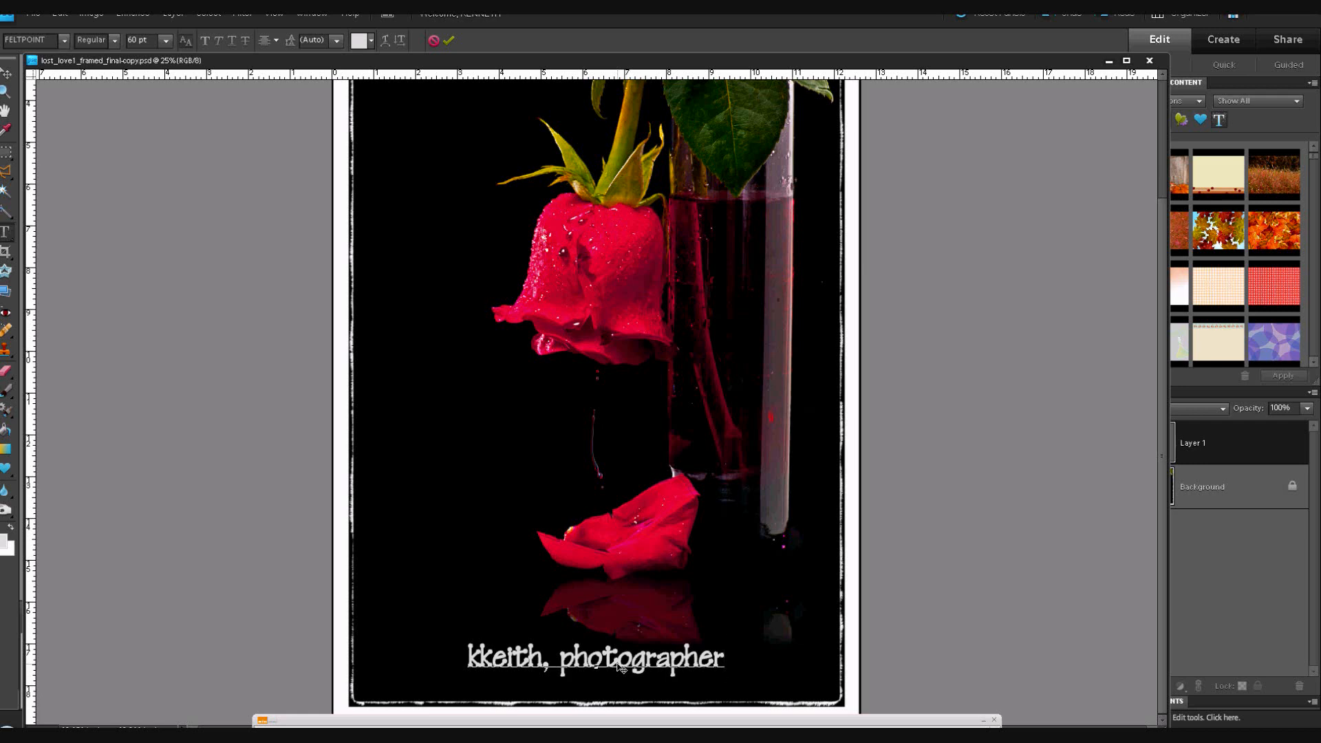
left_click(722, 657)
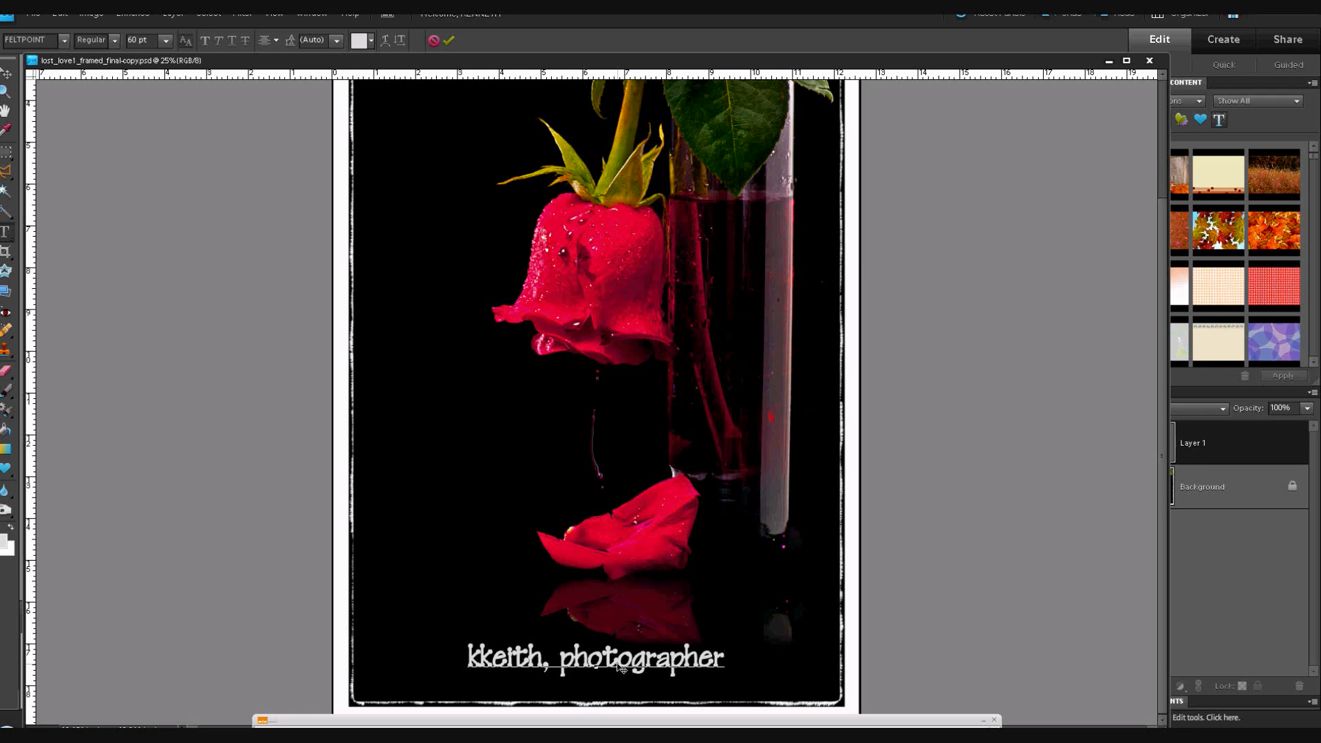
type("®")
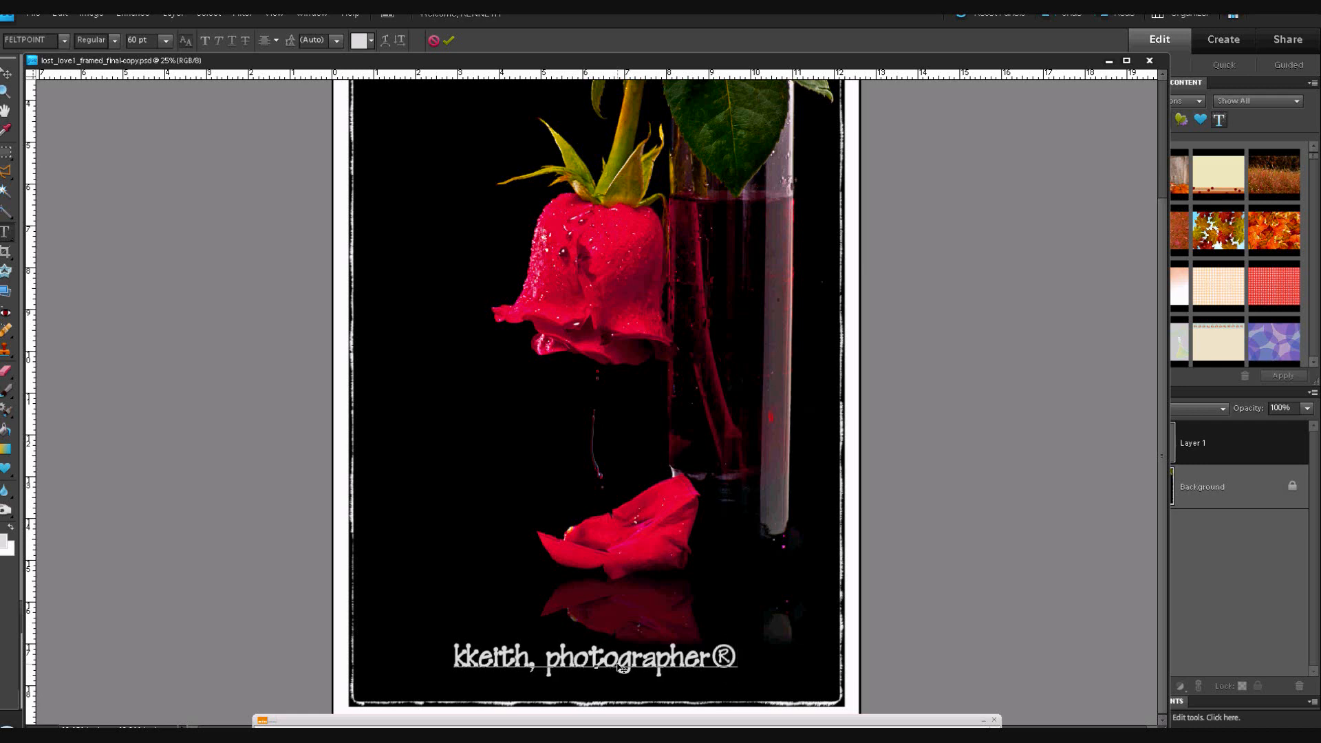
left_click(737, 659)
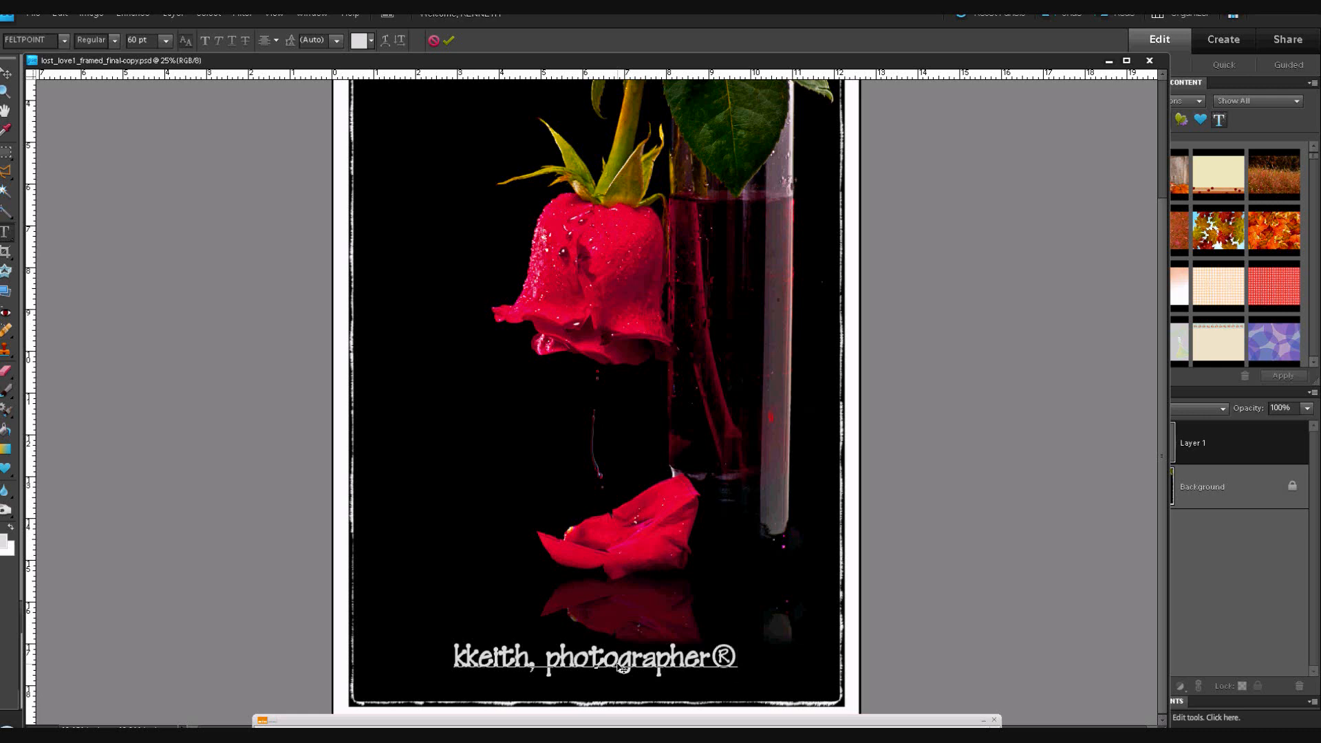
left_click(737, 657)
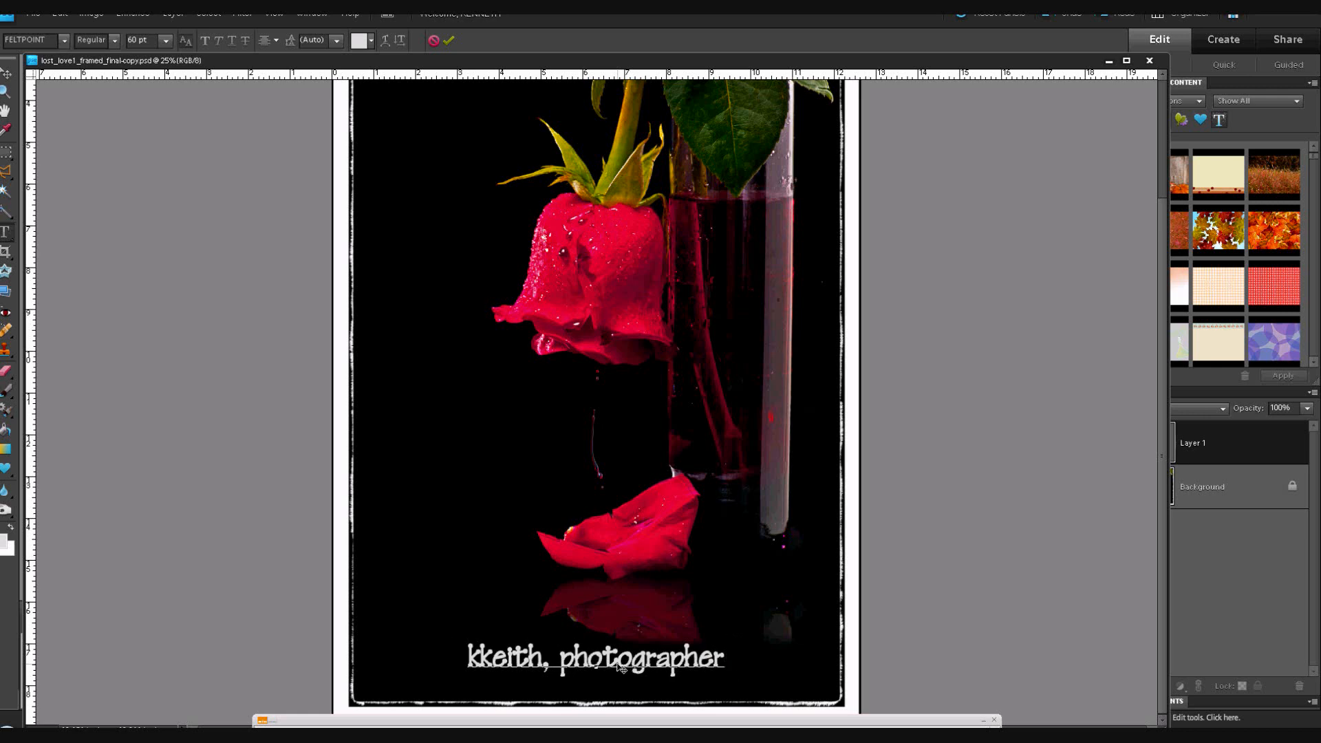
Select the 'kkeith, photographer' text in the type layer and delete it.
left_click(722, 657)
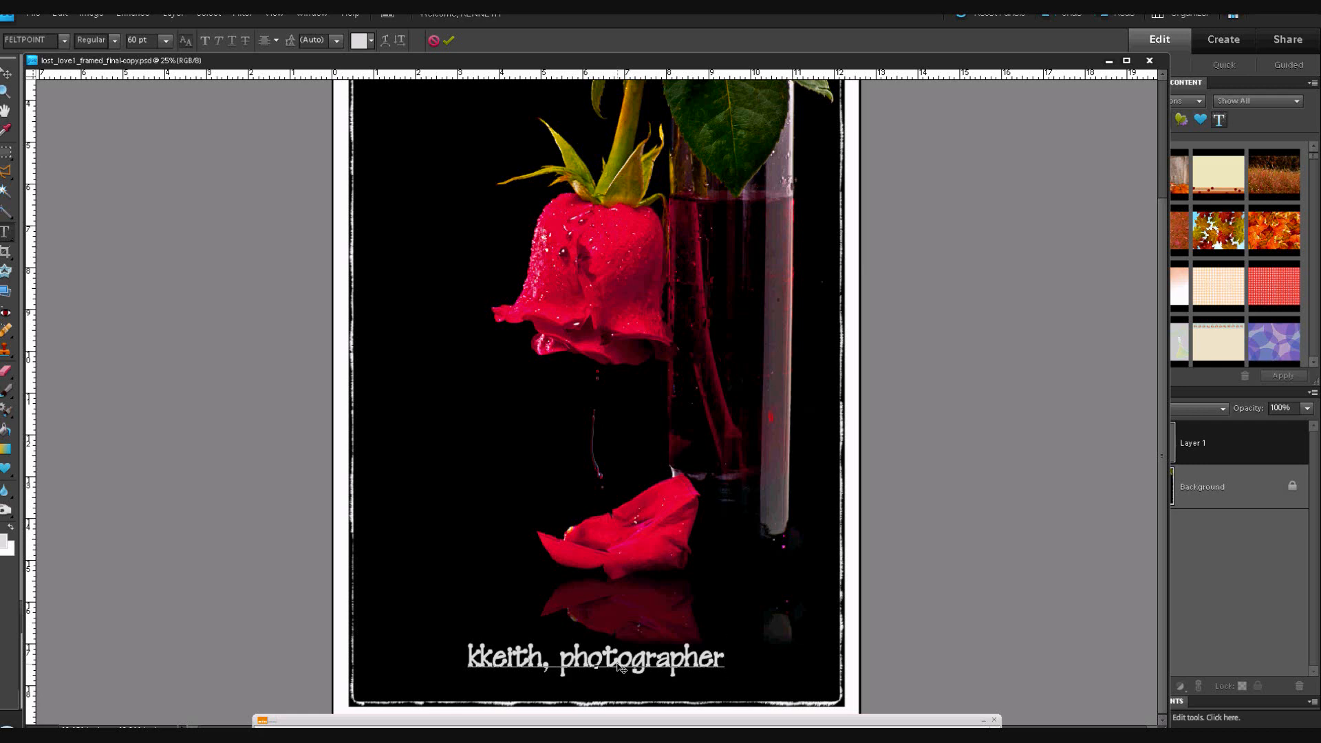
left_click(724, 657)
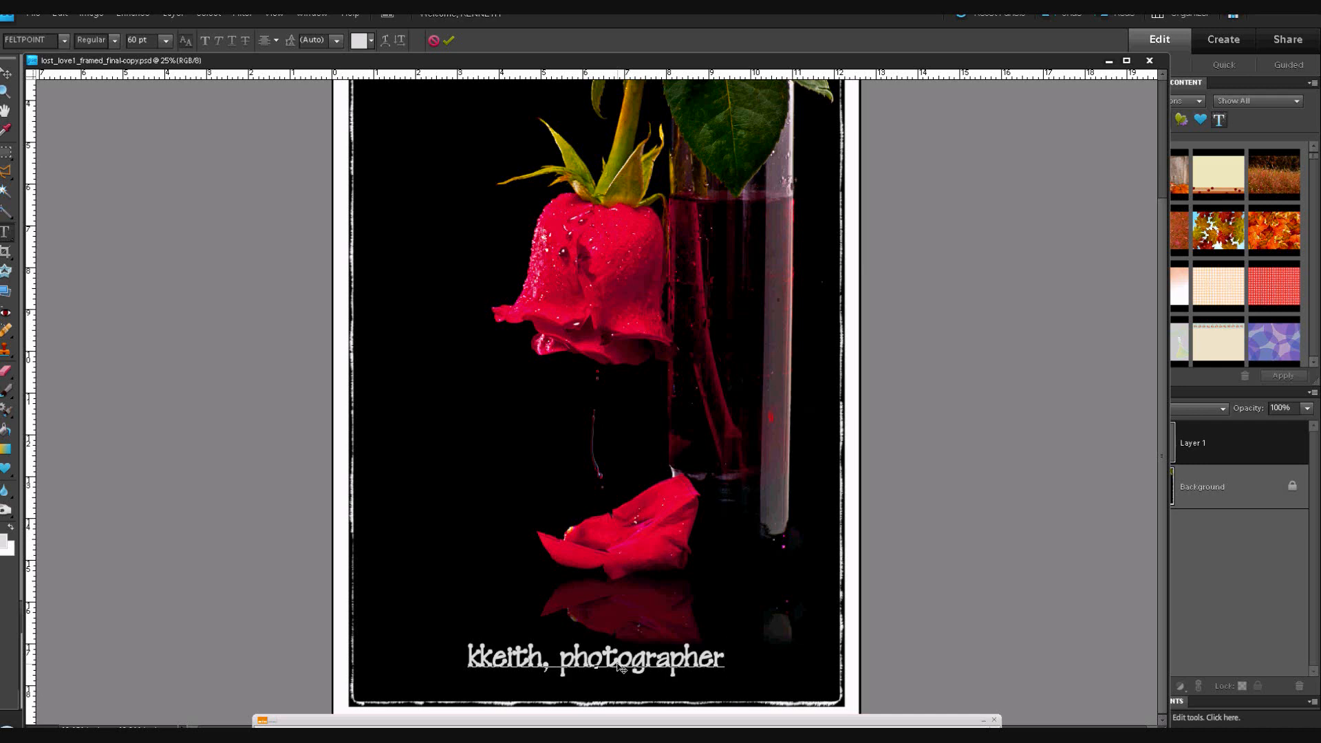
left_click(723, 657)
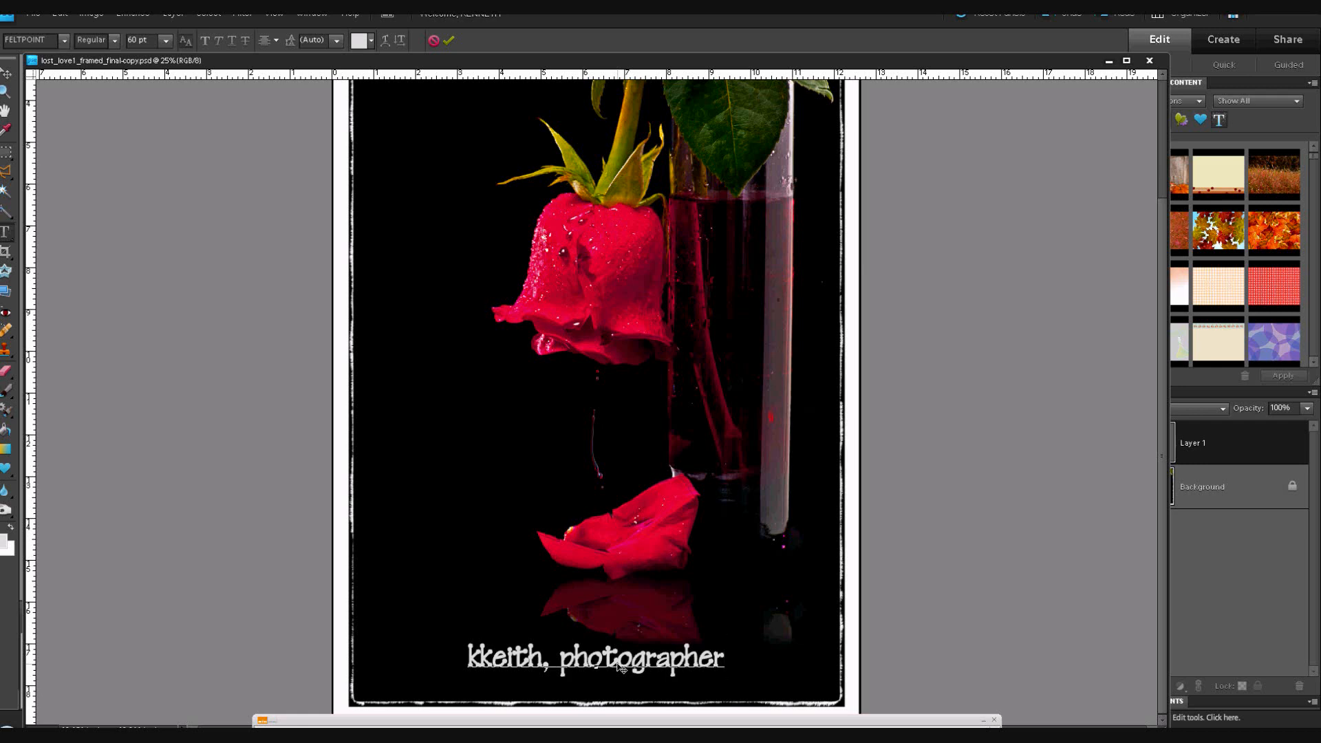
left_click(723, 657)
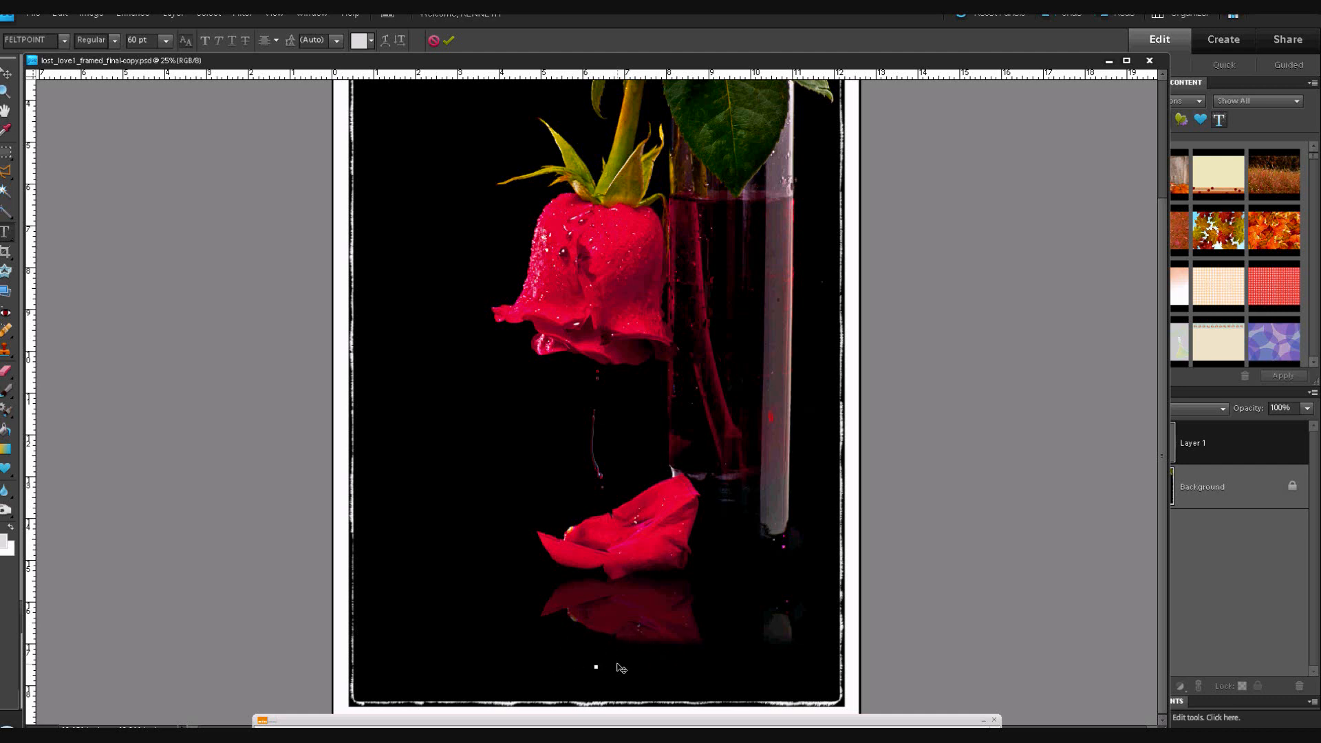
left_click(596, 666)
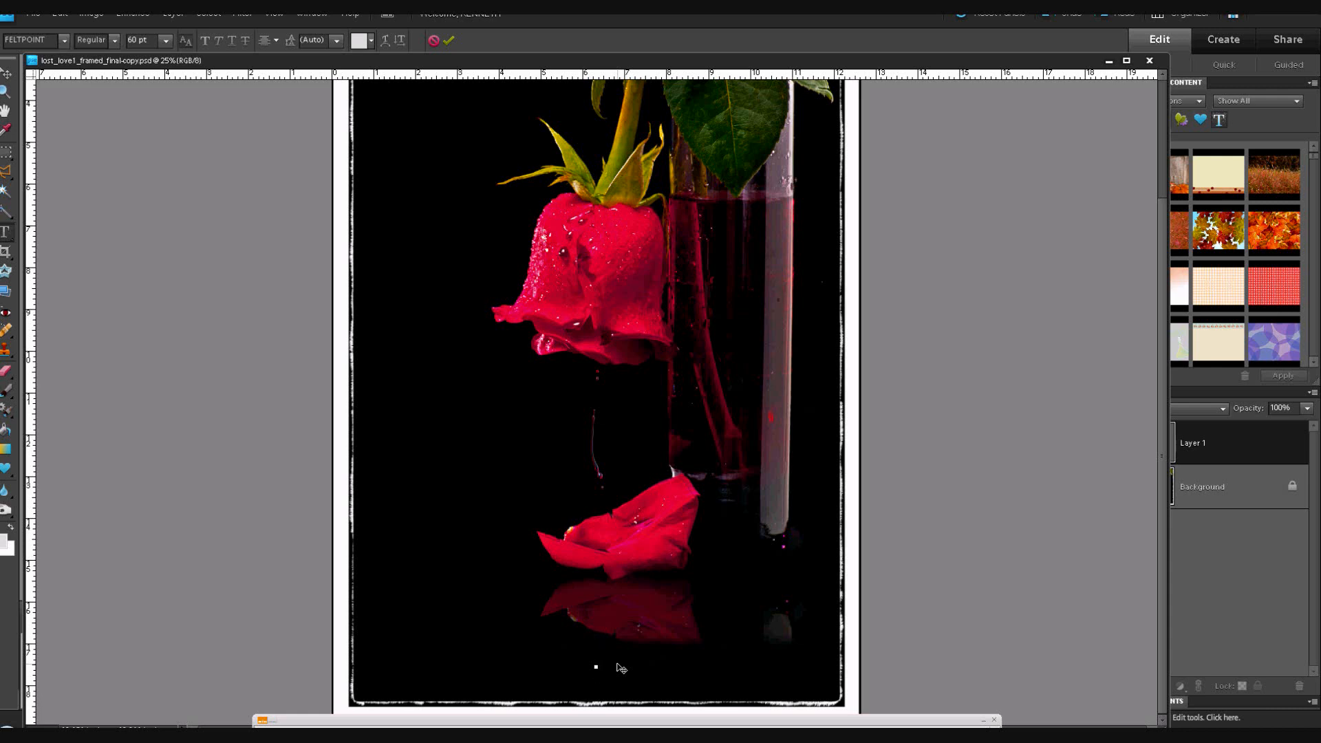
left_click(596, 655)
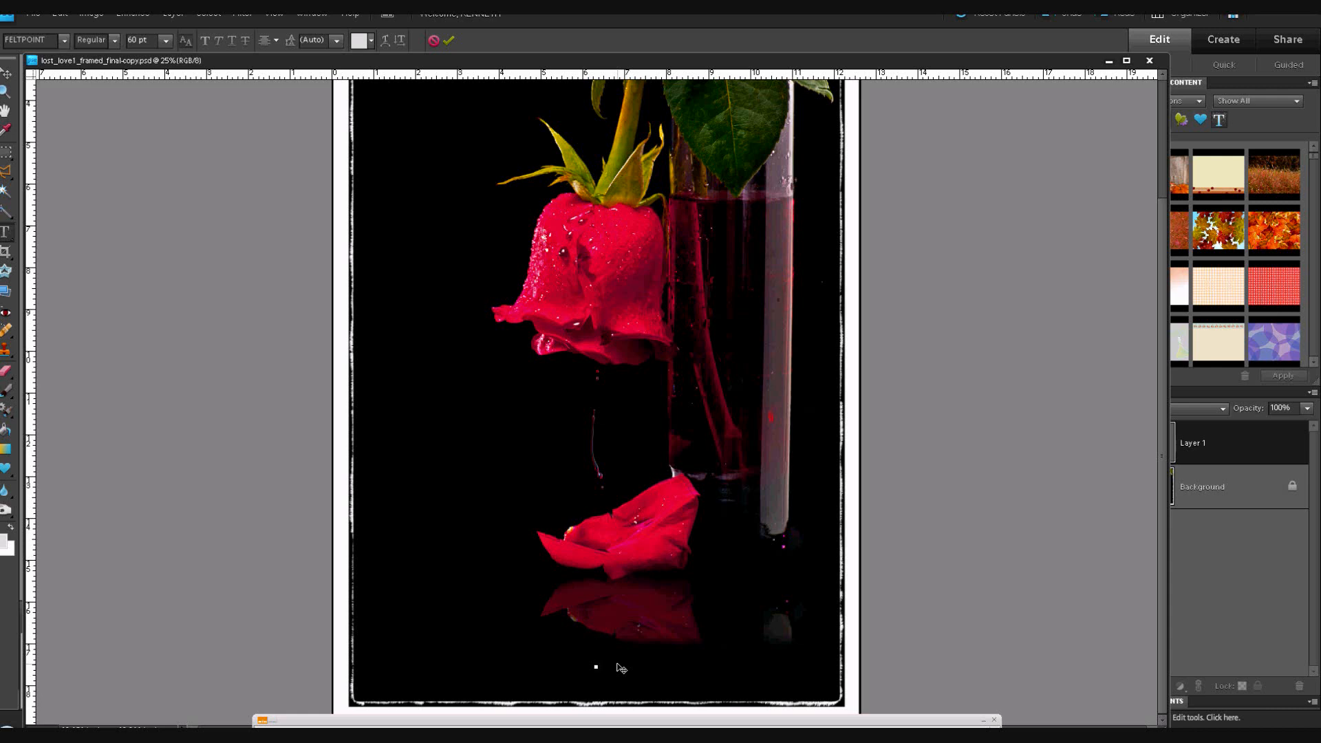
type("£")
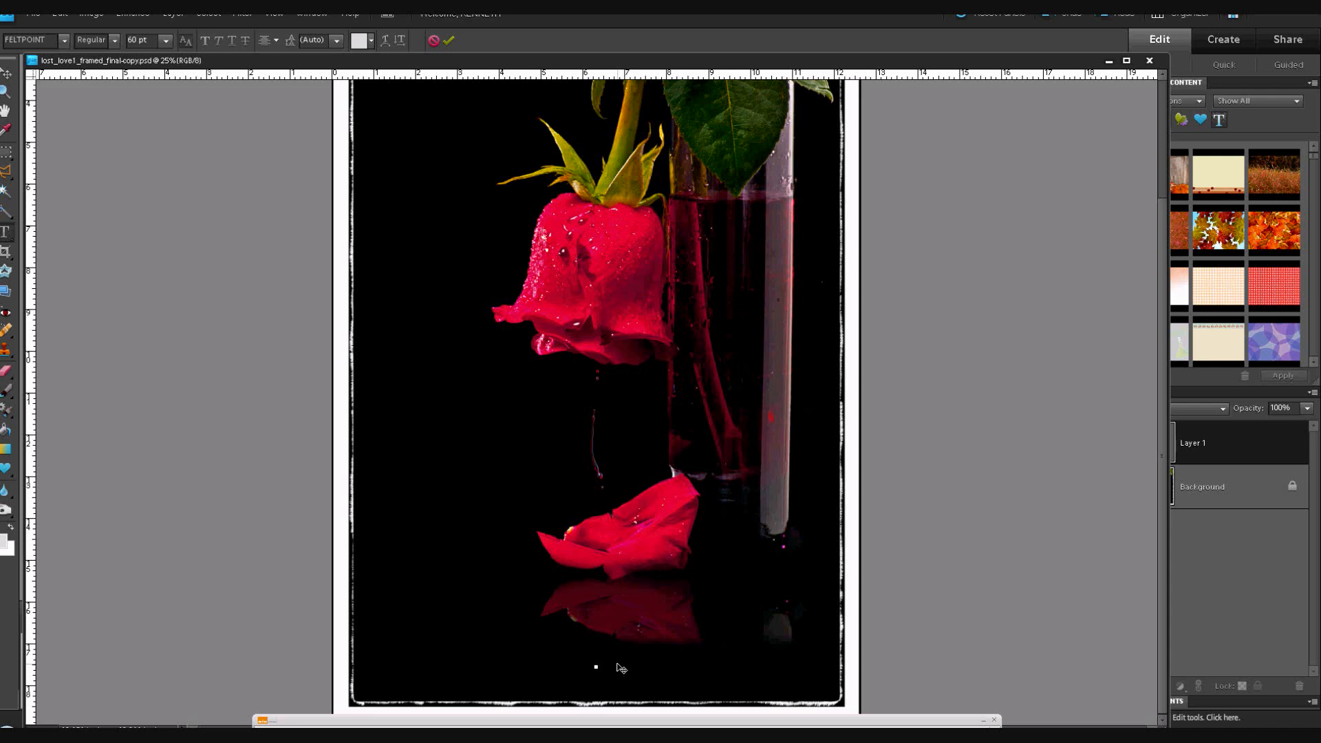
Type '32' and add the degree symbol with Alt+0176.
left_click(597, 668)
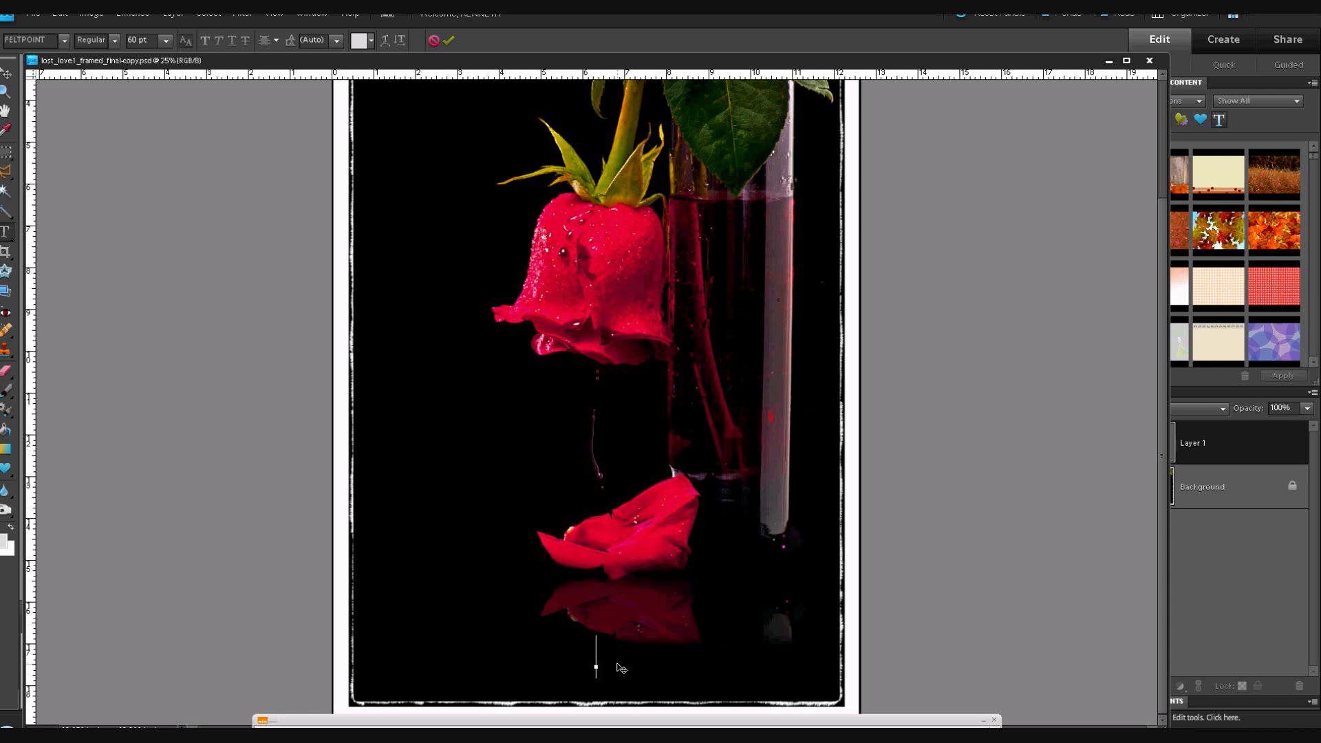
type("32")
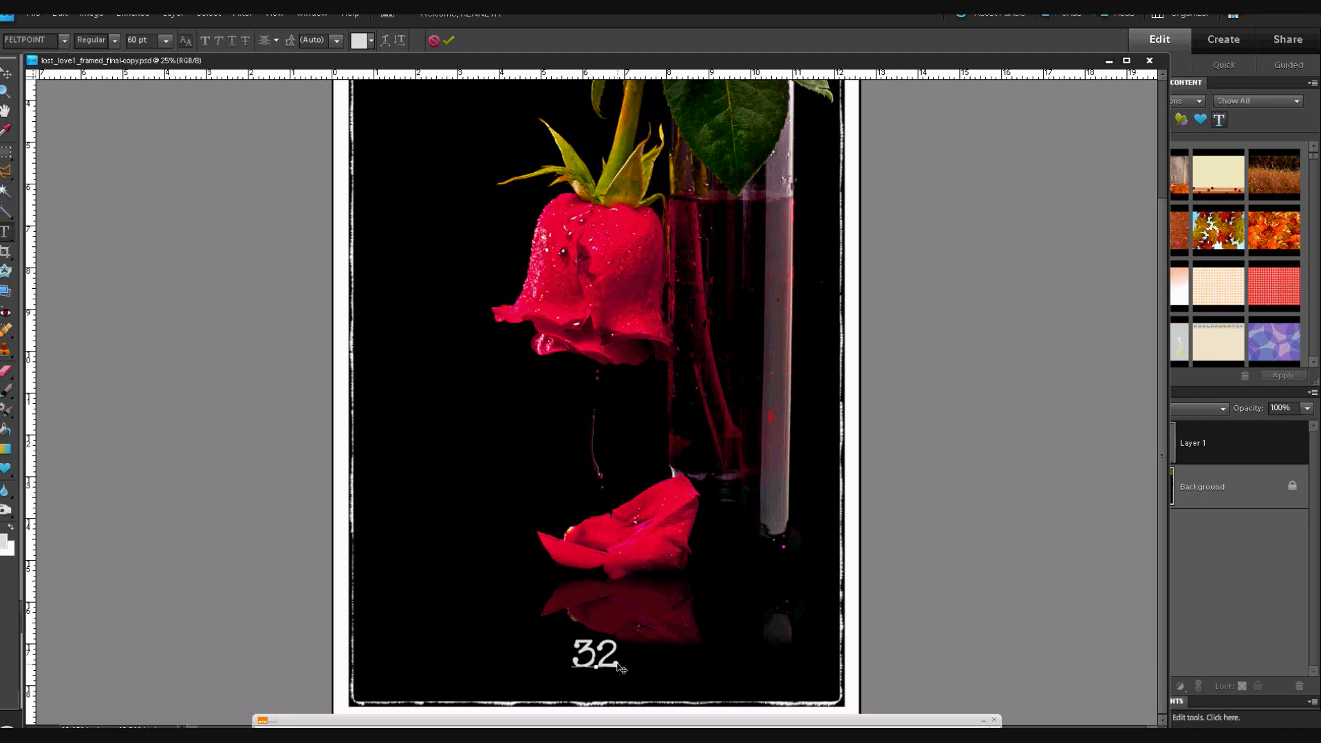
left_click(620, 656)
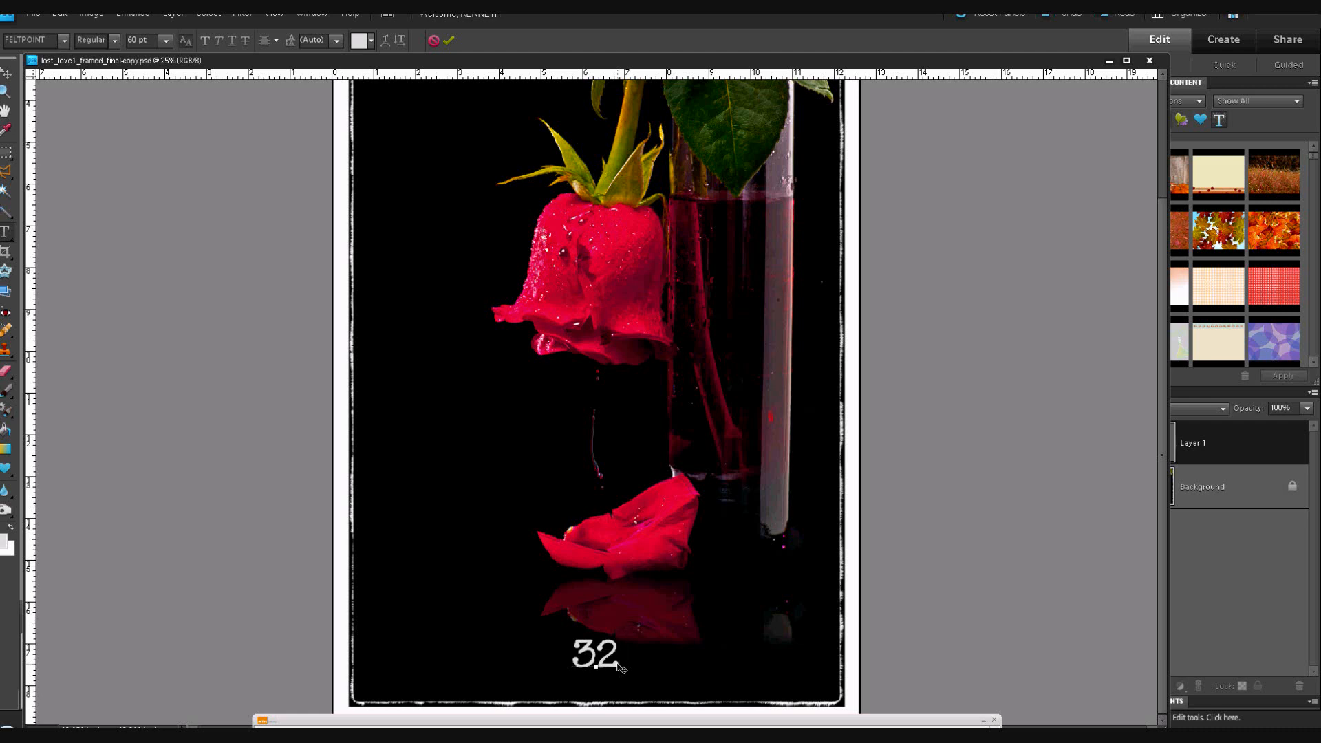
type("°")
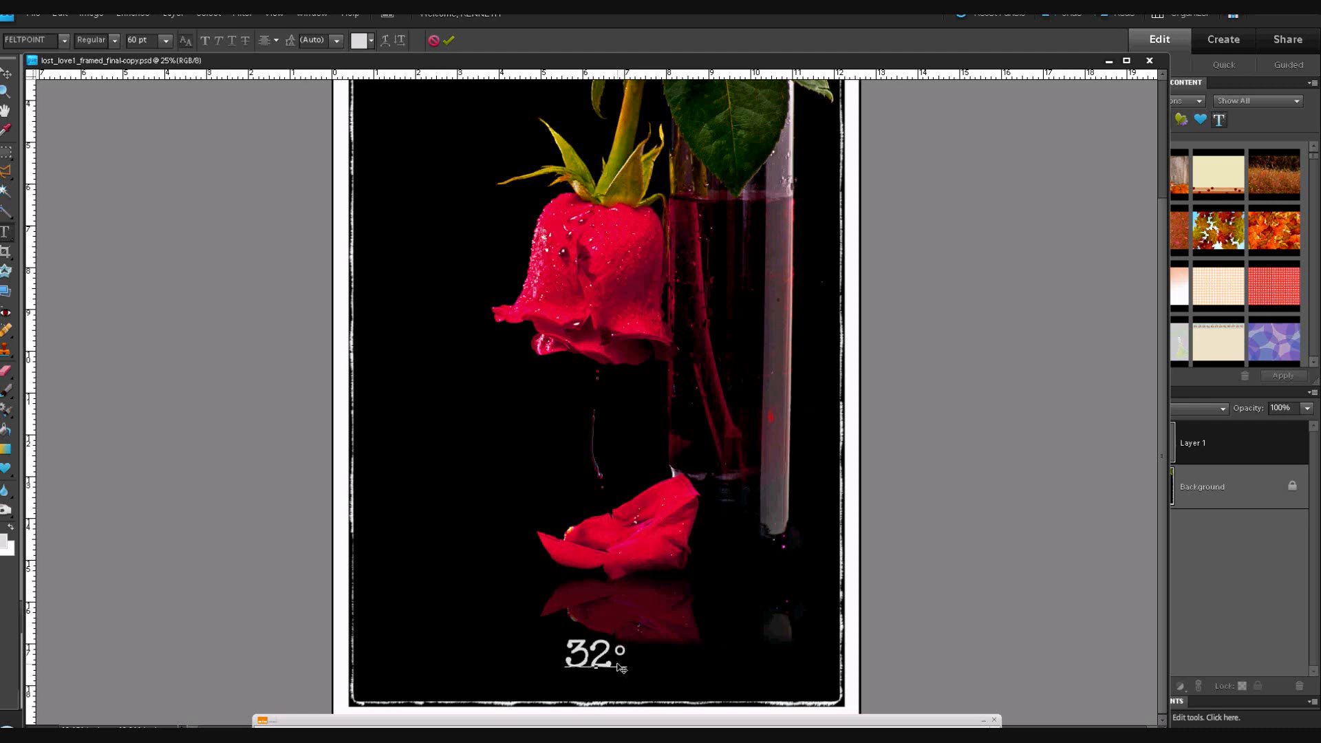